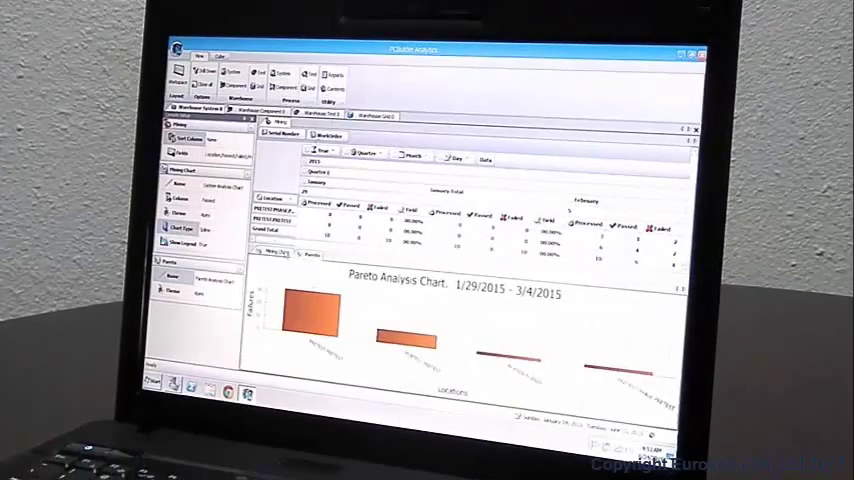
Switch Analytics to Warehouse Test yield tables with the Testing Analysis Chart.
click(210, 230)
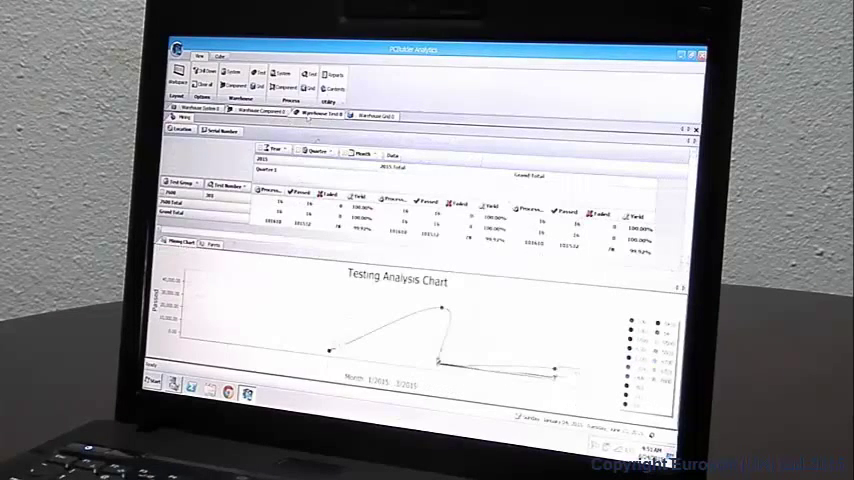
click(213, 245)
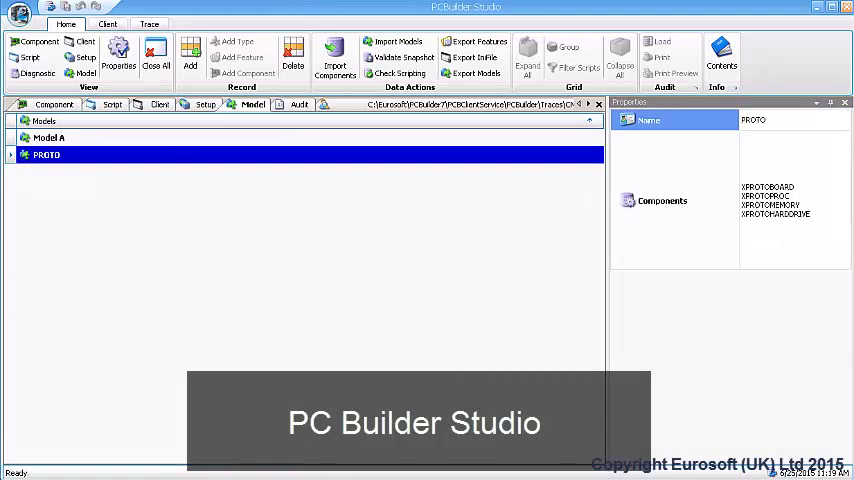
Switch to the Component view listing part types from Biometrics and BIOS to DVD Drives.
click(298, 104)
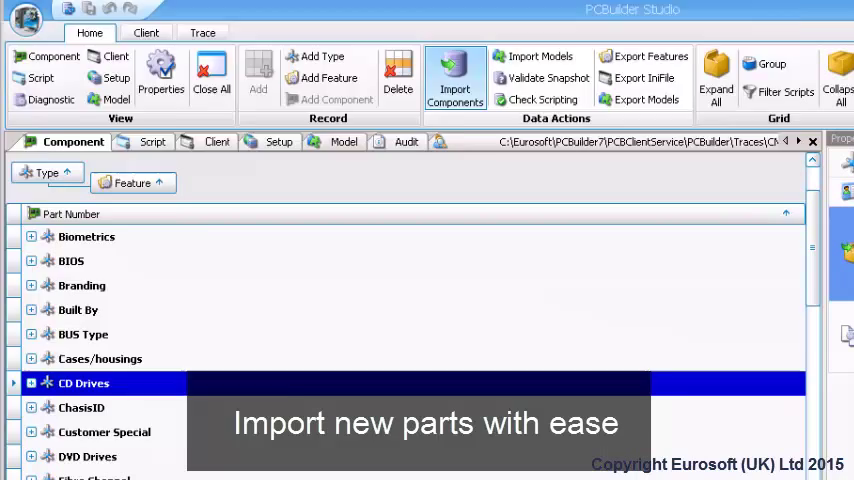
Start a component import for a new hard drive matched to EUROSOFT Hard Drive.
click(454, 78)
text(Test Hard)
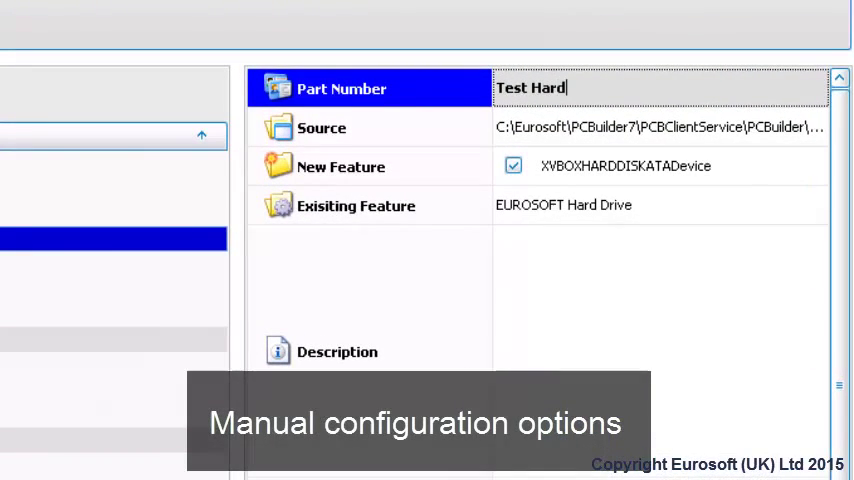
Complete the imported part's number as 'Test Hard Drive'.
text(Drive)
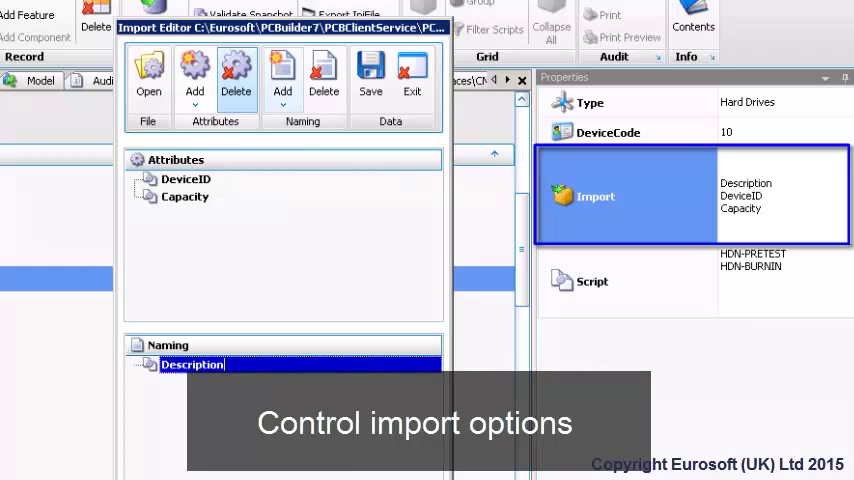
Review the Naming fields for Hard Drives in the Import Editor, then exit it.
click(283, 77)
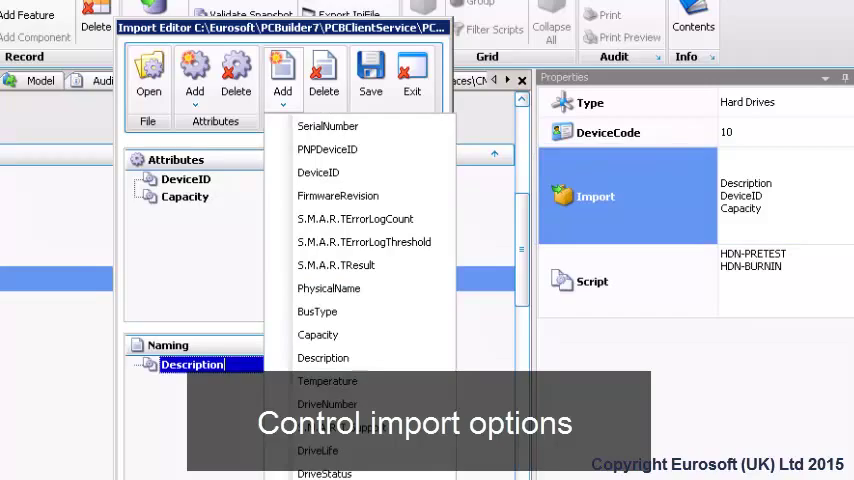
click(411, 76)
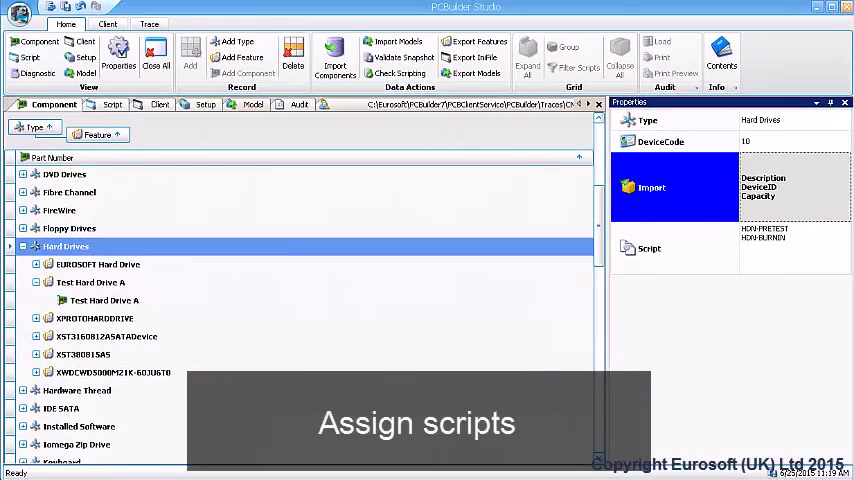
click(104, 300)
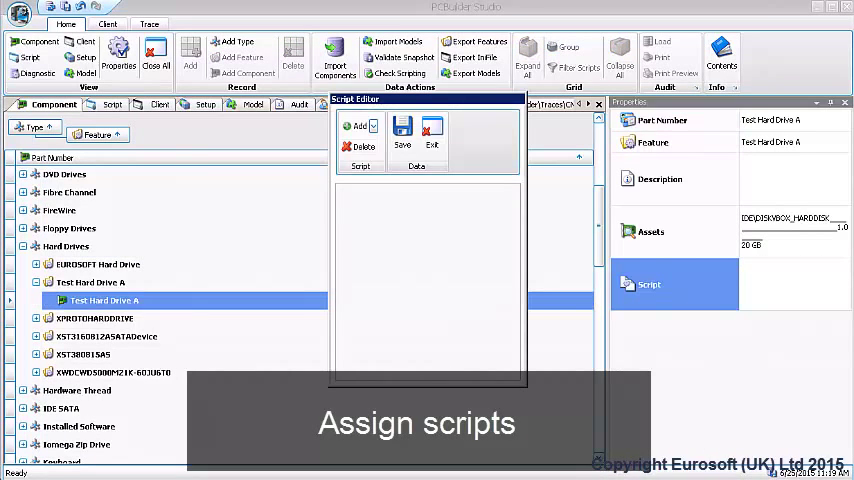
click(359, 126)
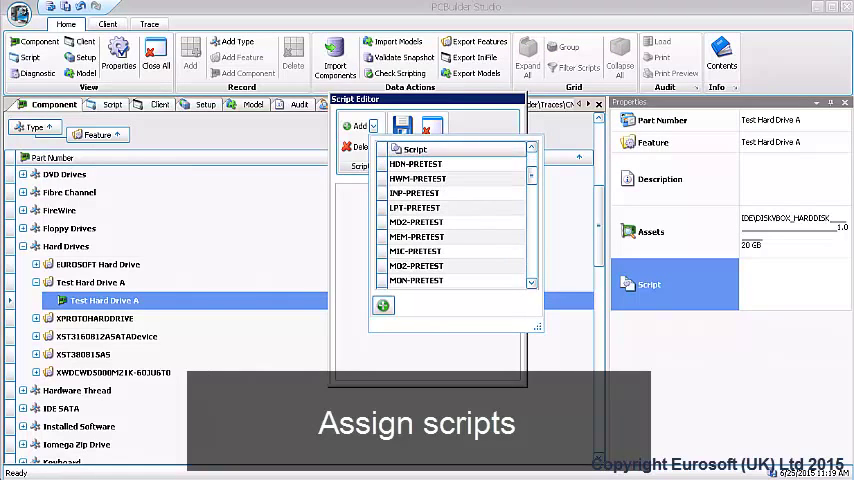
click(415, 163)
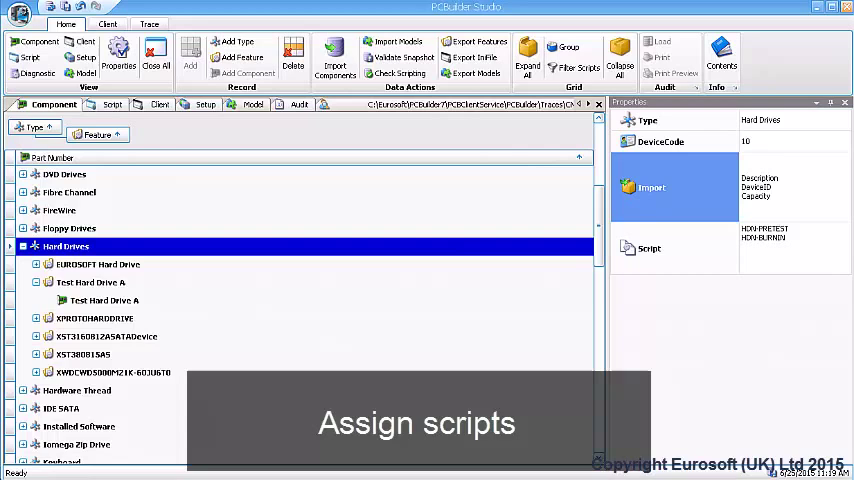
click(65, 246)
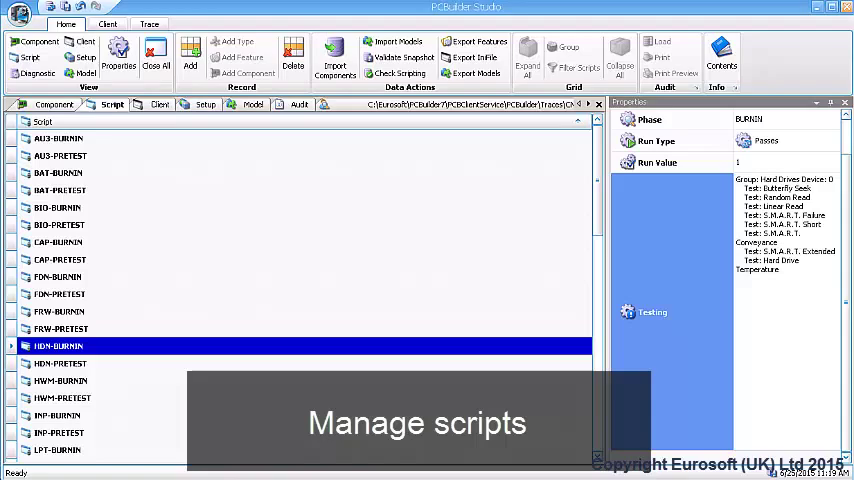
Open the MEM-BURNIN script, set it to skip on test abort, and expand Chequerboard test 307.
scroll(down, 3)
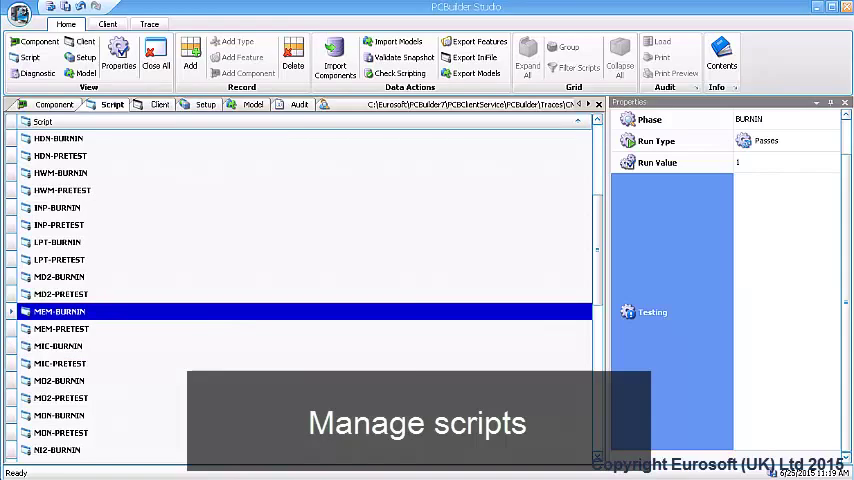
double_click(58, 311)
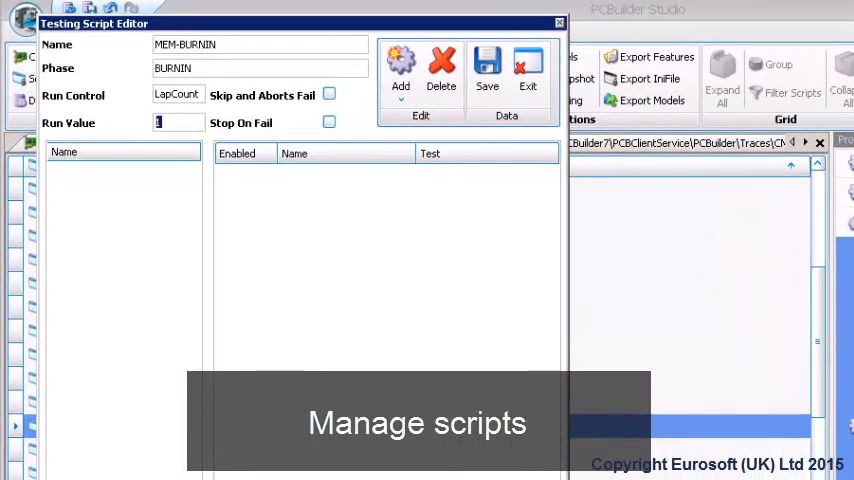
click(329, 93)
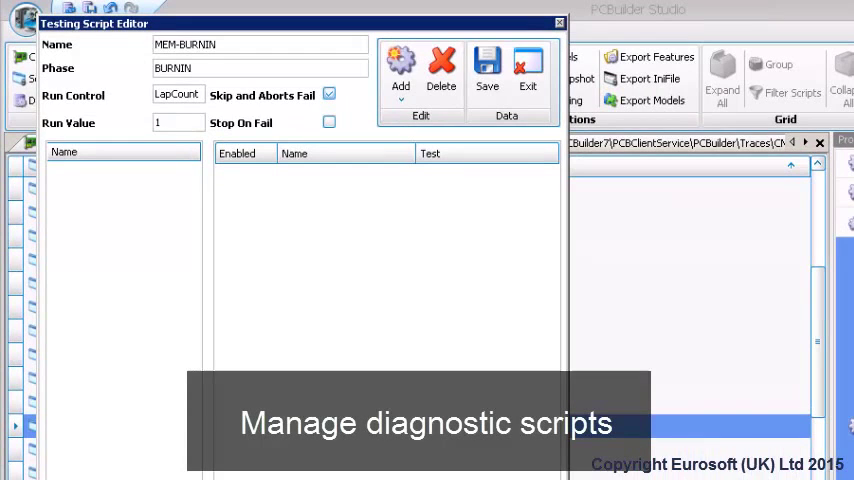
click(400, 70)
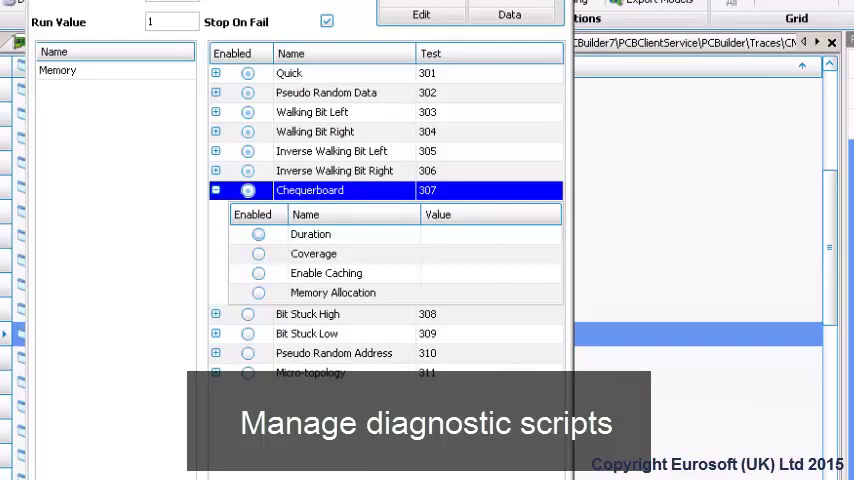
click(310, 234)
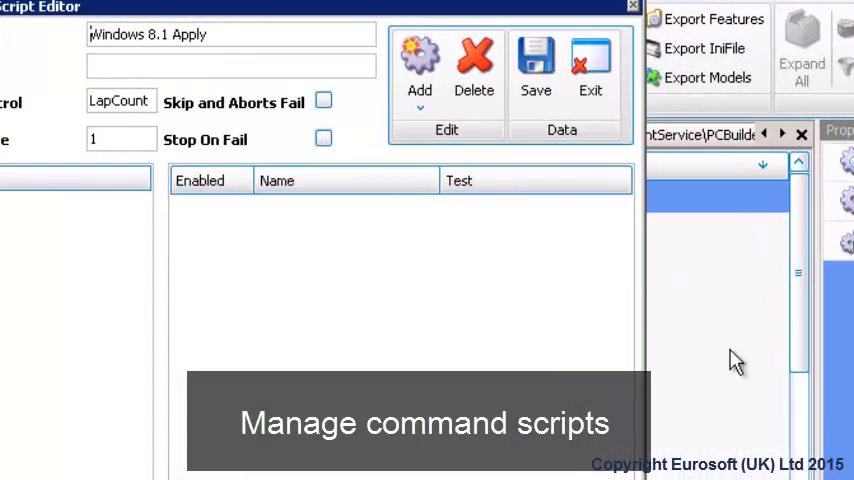
Open the Windows 8.1 Apply command script, whose test list is empty.
click(419, 108)
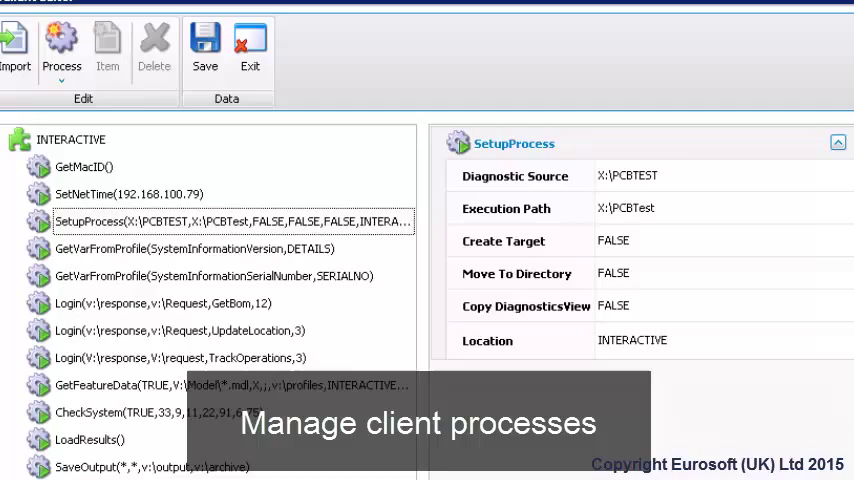
Show the Setup deployments Factory Pretest, Factory Runin, Full Factory and Test Lab.
click(61, 48)
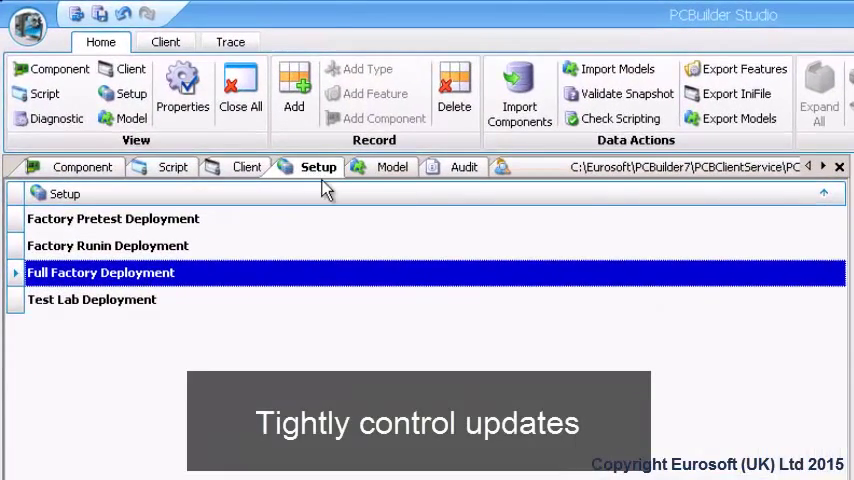
mouse_move(157, 230)
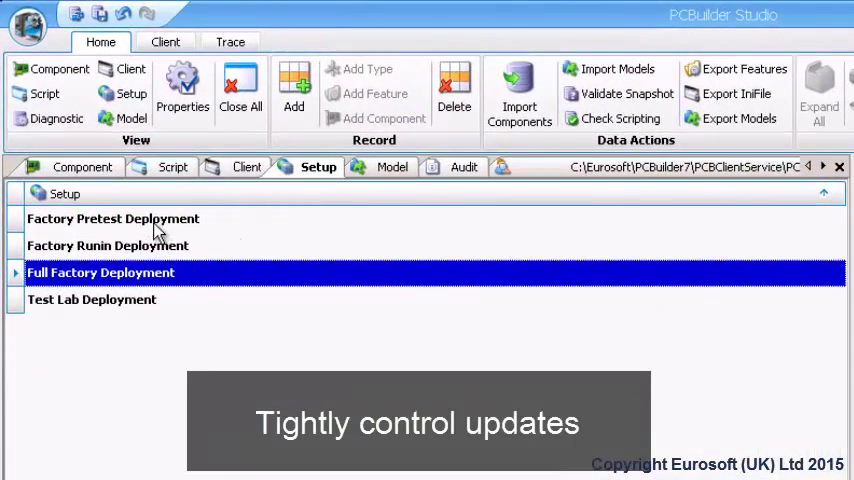
Select PROTO to show its four XPROTO components in the Properties pane.
click(113, 218)
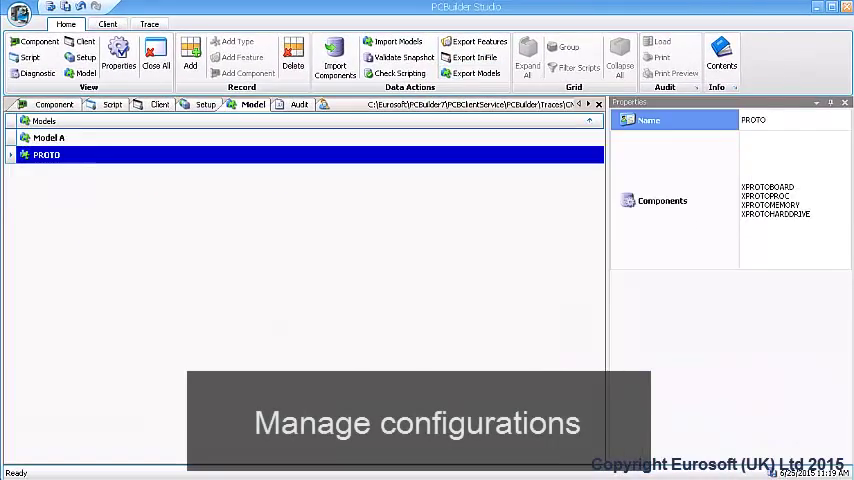
Select Model A to list NIC X, Hard Disk X, Processor X and Video Card X.
click(48, 137)
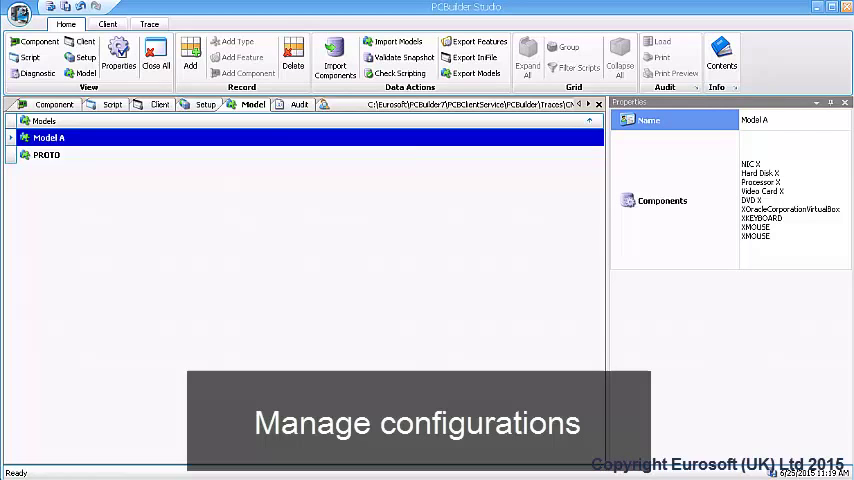
click(47, 154)
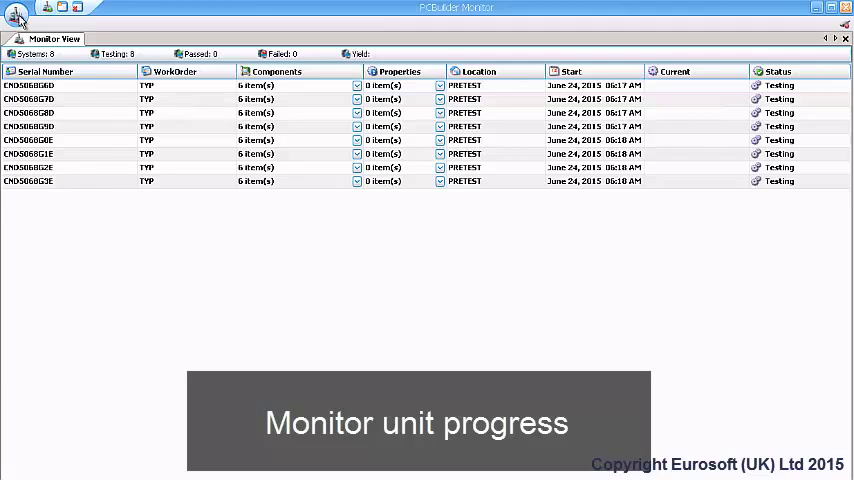
Leave PCBuilder Monitor after viewing the eight PRETEST units listed as Testing.
click(16, 12)
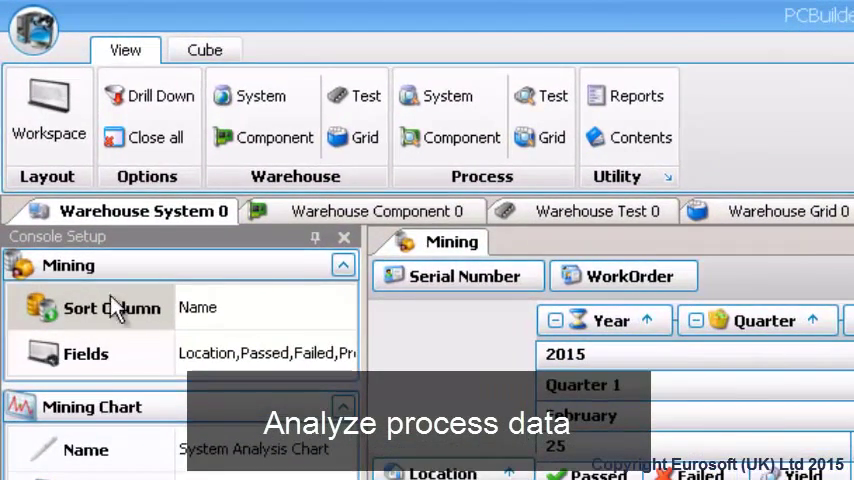
mouse_move(390, 250)
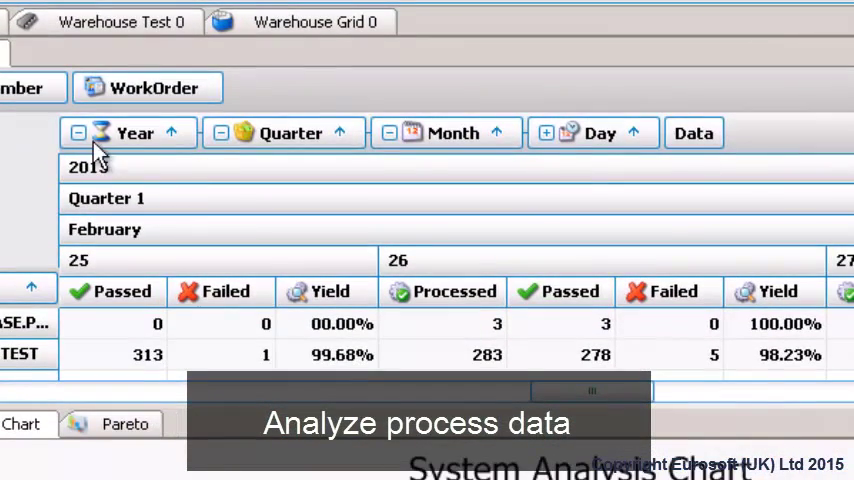
mouse_move(445, 160)
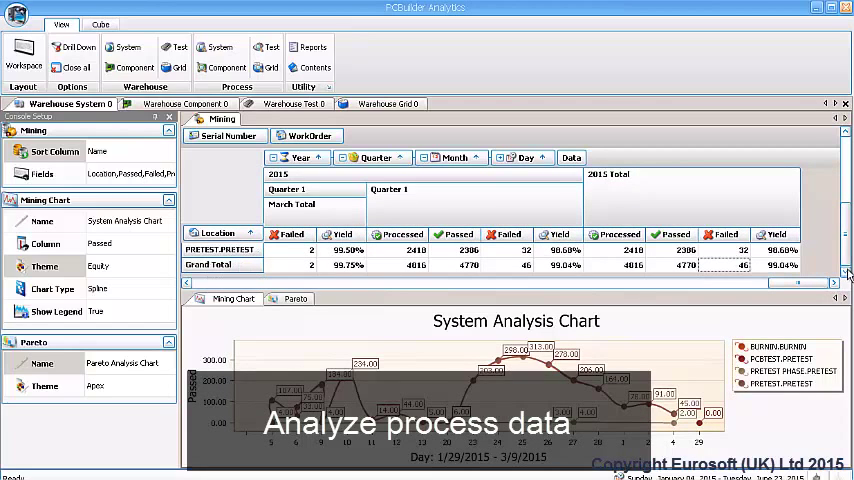
mouse_move(782, 275)
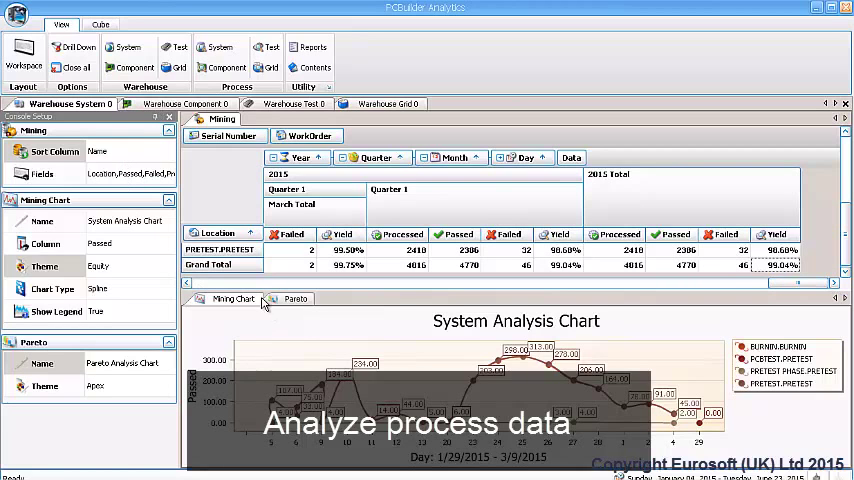
Open the Warehouse Component and Warehouse Test yield tabs, and expand unit 5800's process records.
click(183, 103)
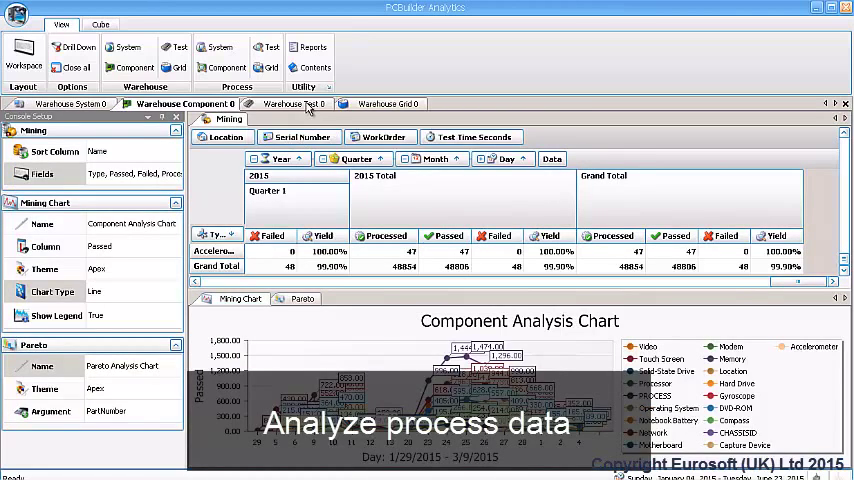
click(384, 103)
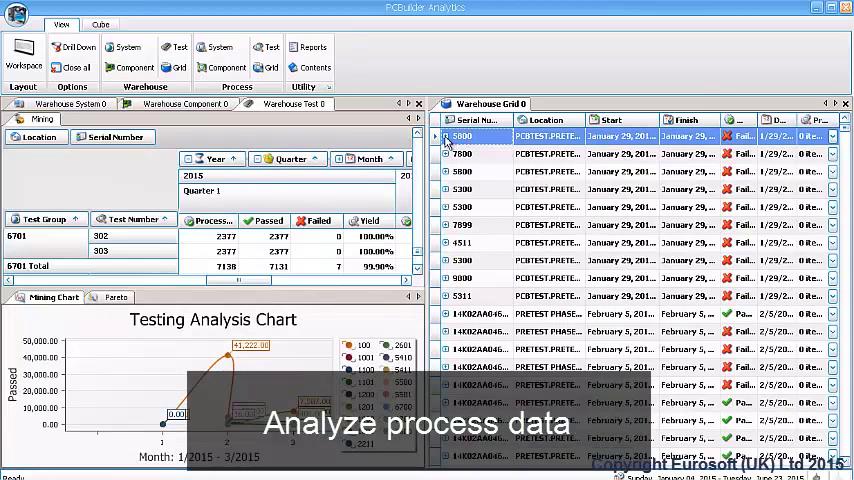
click(437, 136)
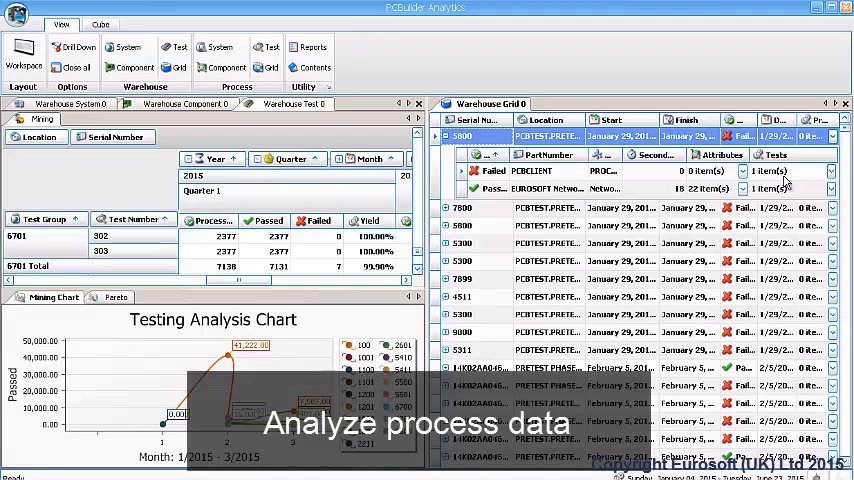